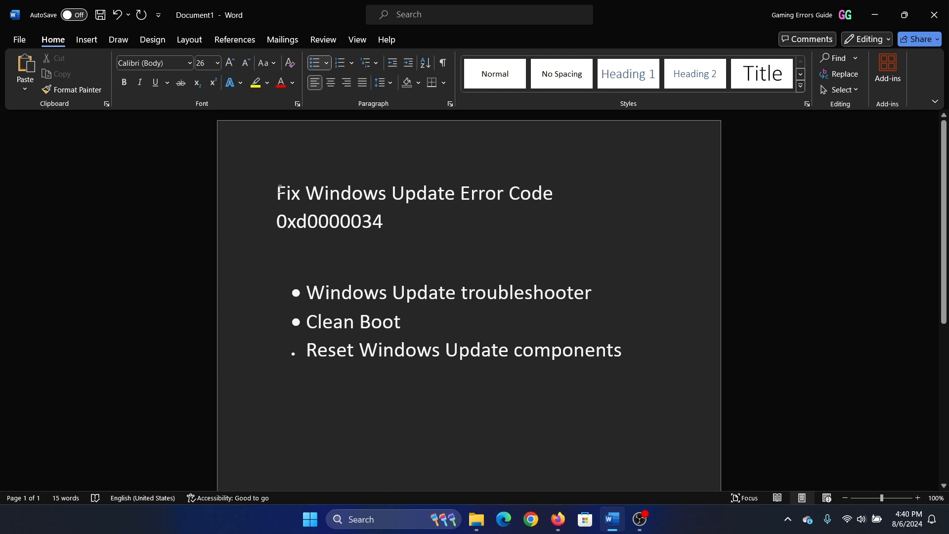
Step: Open Windows Settings from the Start button's quick tools menu
left_click(280, 194)
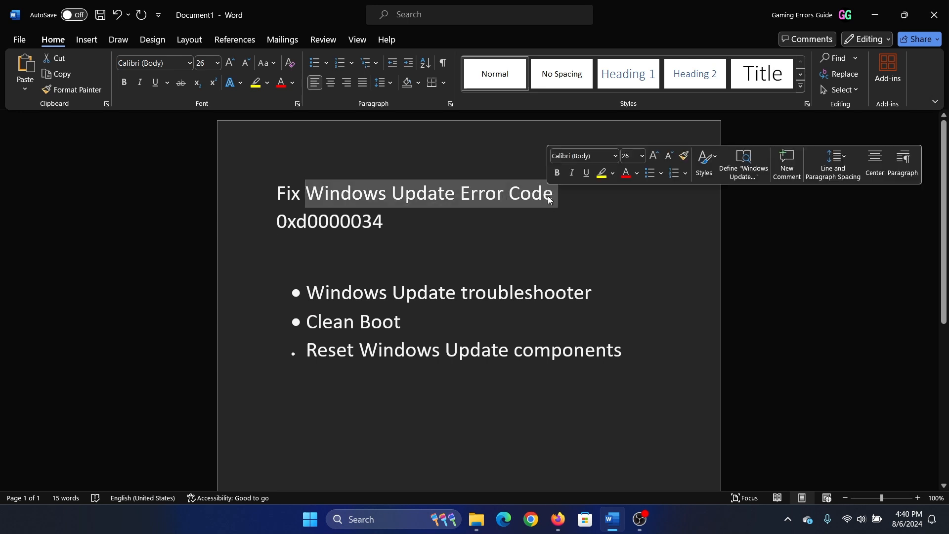
left_click(548, 254)
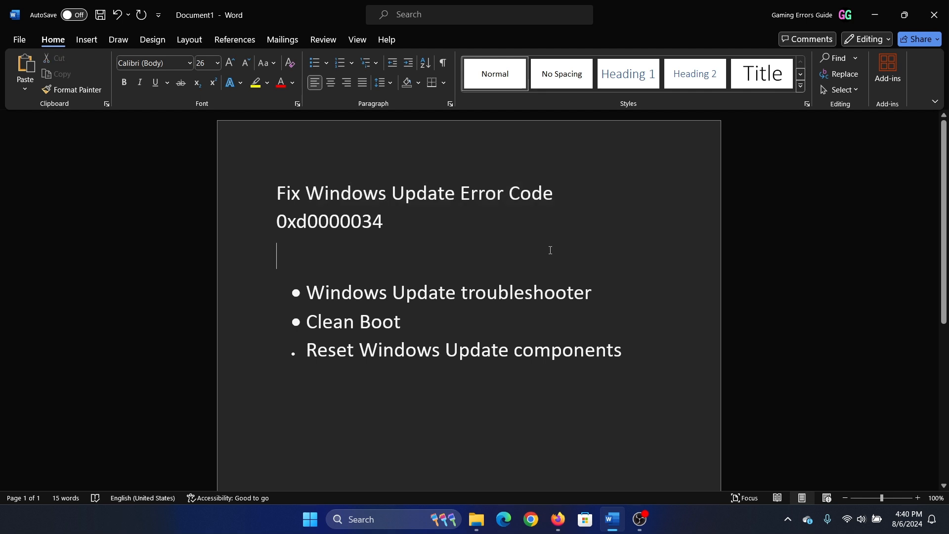
mouse_move(346, 299)
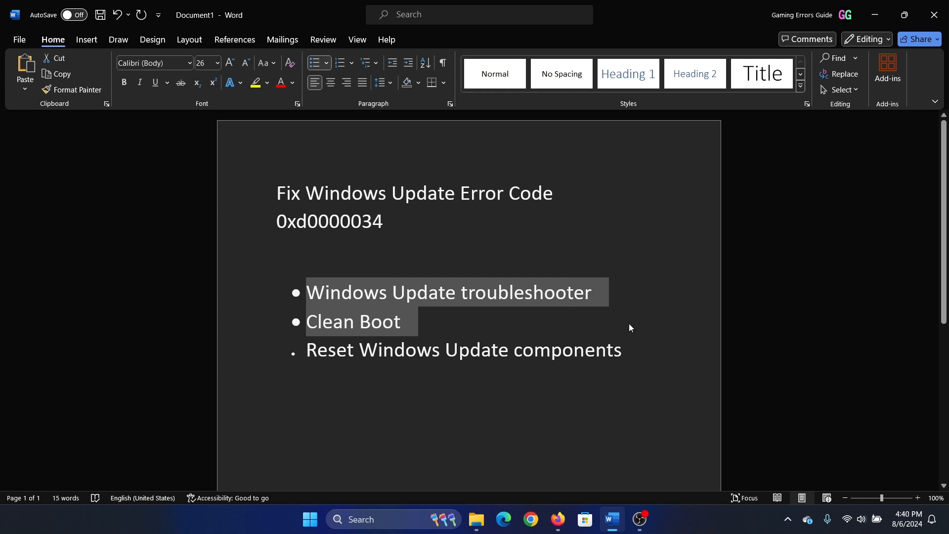
right_click(310, 518)
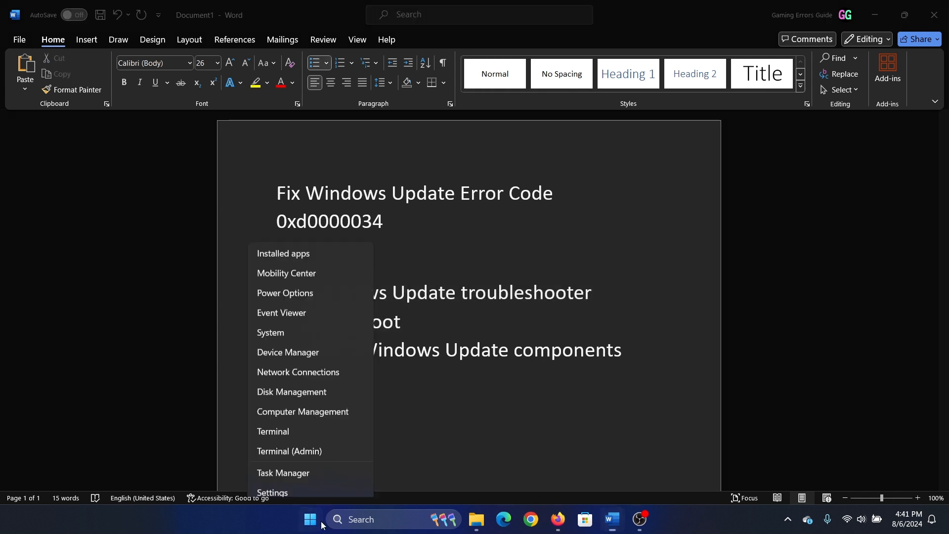
left_click(273, 491)
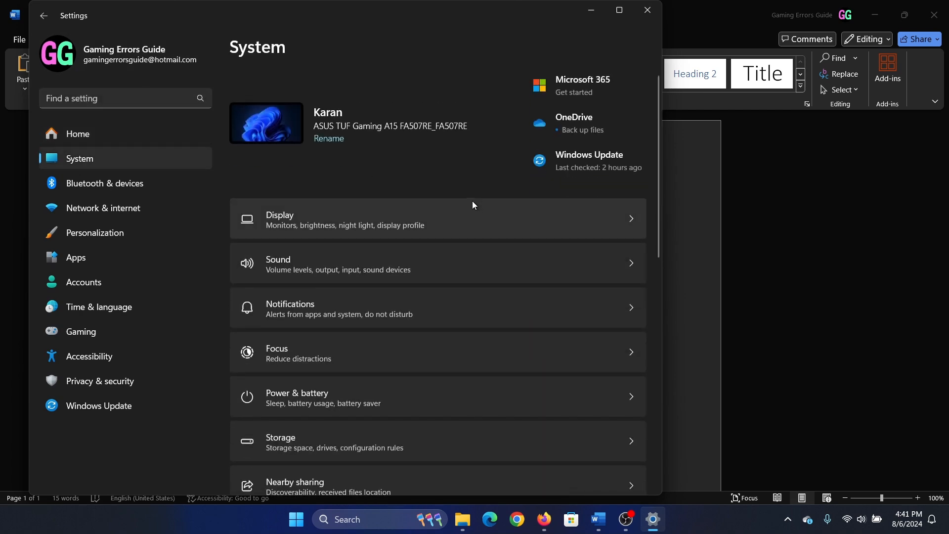
Step: Run the Windows Update troubleshooter under Other troubleshooters, close it, and start a search for System Configuration
scroll("down", 3)
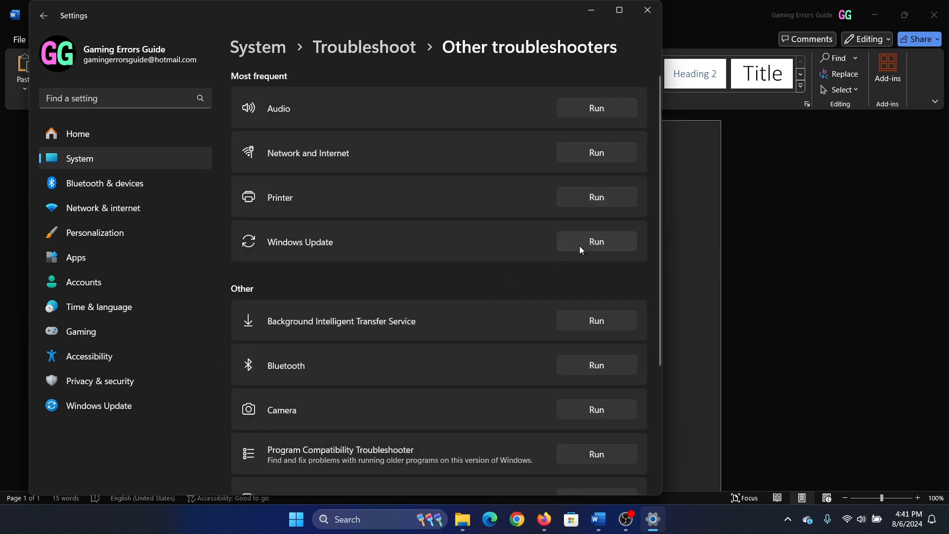
left_click(595, 241)
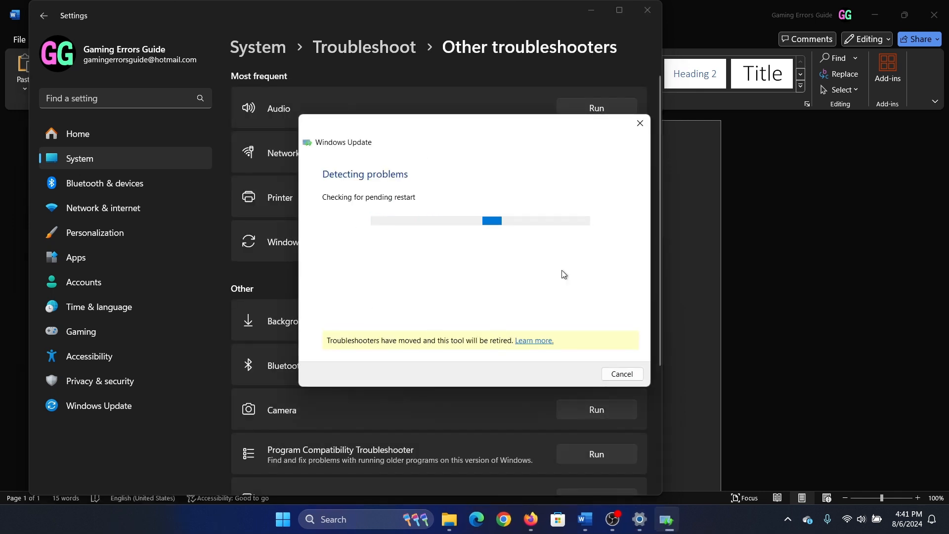
mouse_move(639, 124)
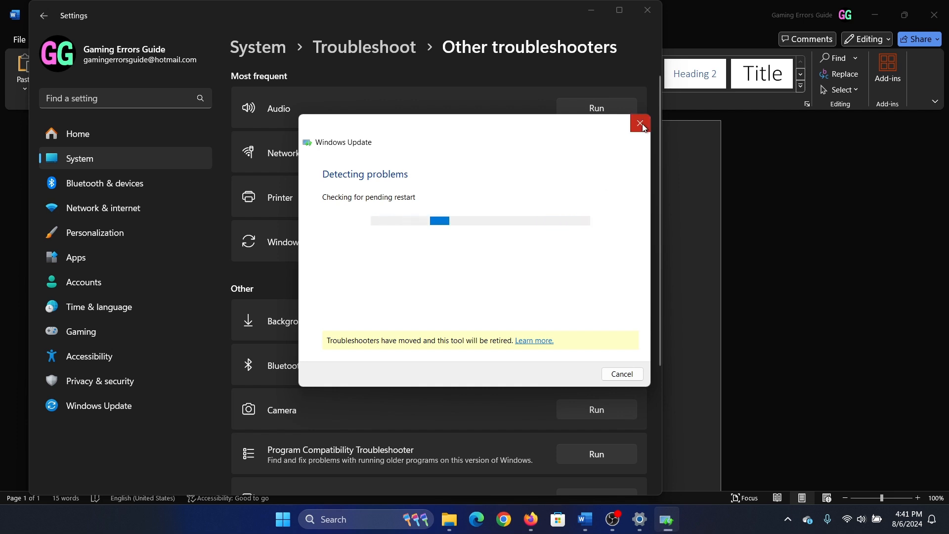
left_click(639, 123)
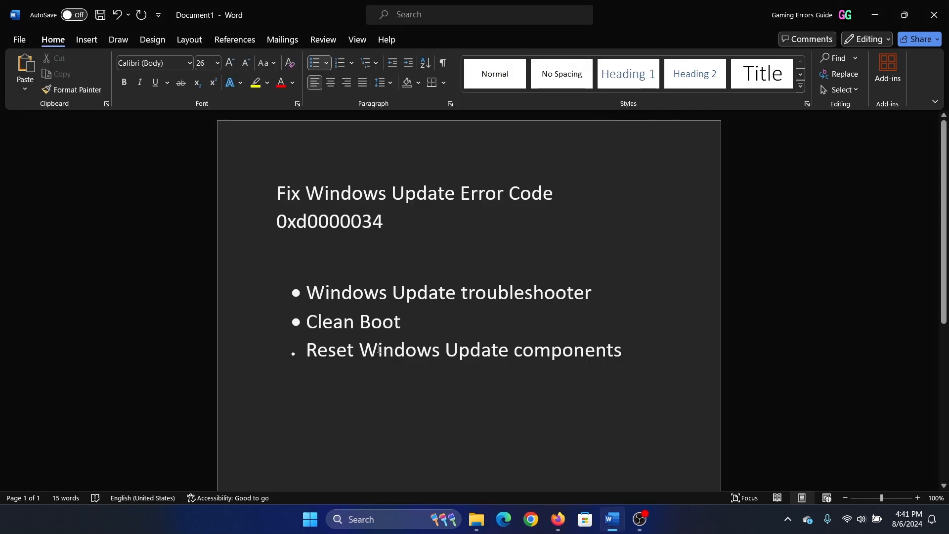
left_click(405, 321)
type("system Configuration")
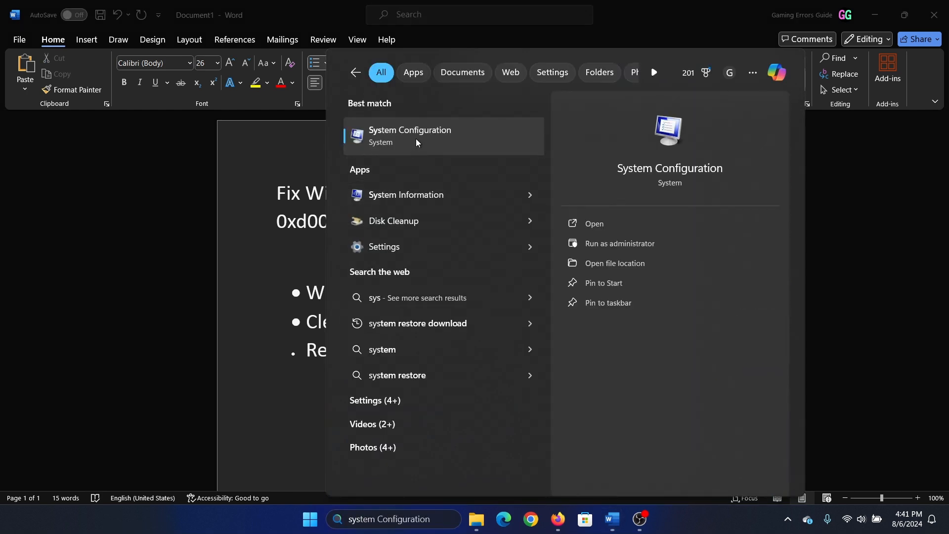
Step: In System Configuration's Services list, hide all Microsoft services
left_click(594, 223)
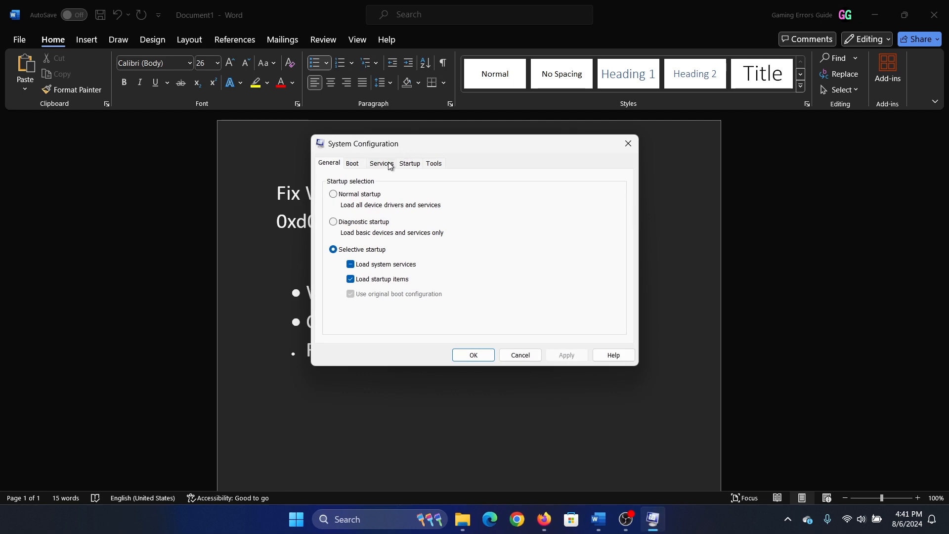
left_click(379, 163)
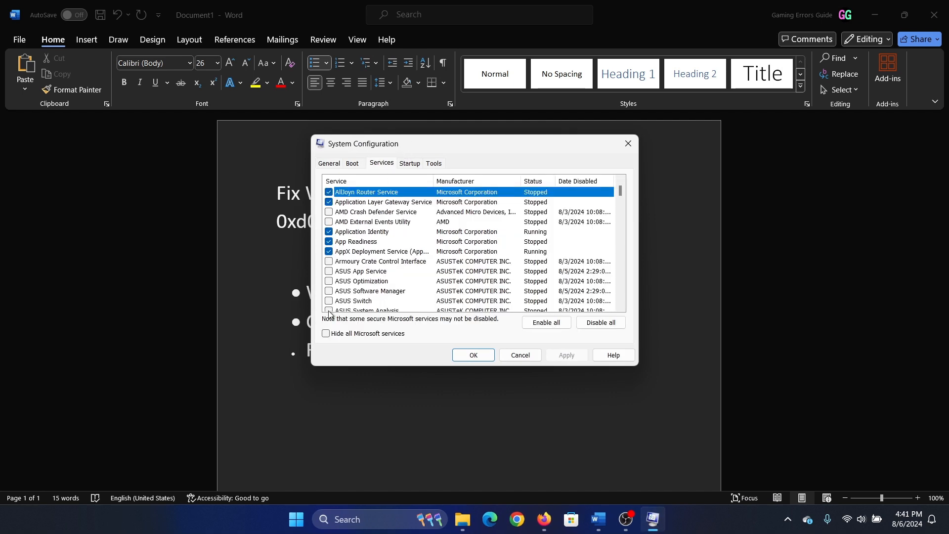
left_click(325, 333)
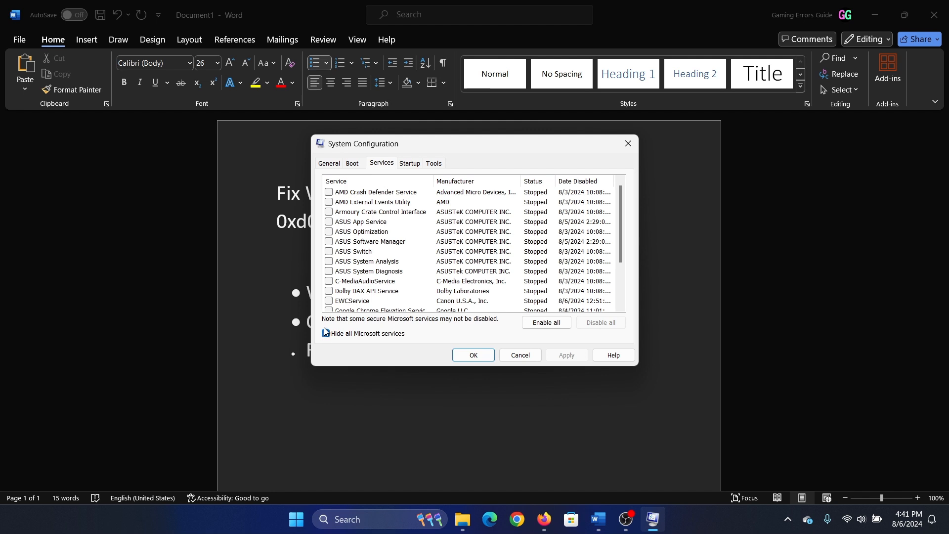
left_click(325, 333)
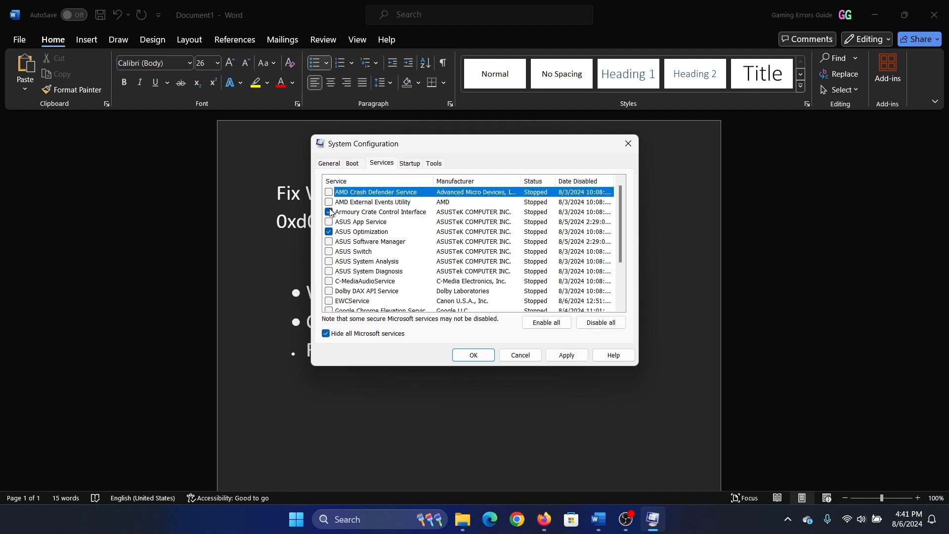
Step: Disable all remaining third-party services, apply with OK, and exit without restarting
left_click(599, 322)
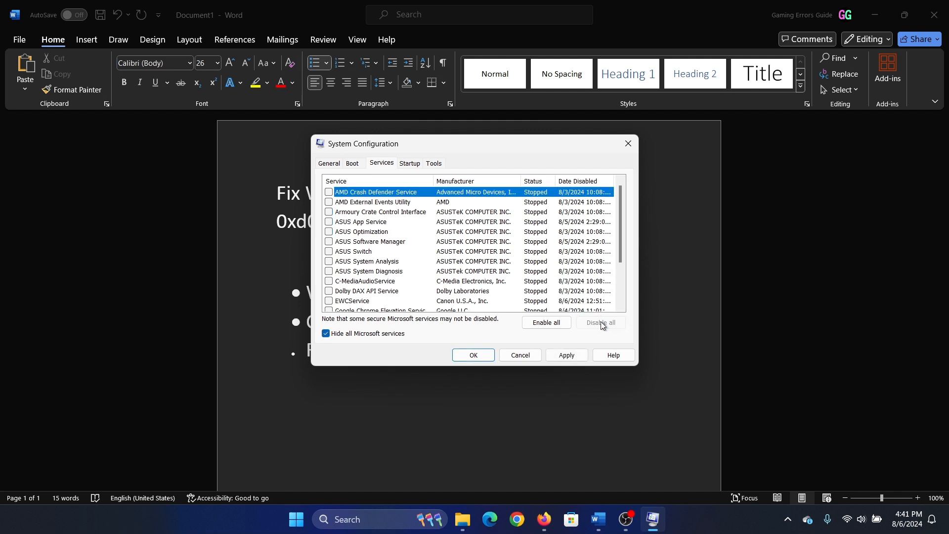
left_click(472, 355)
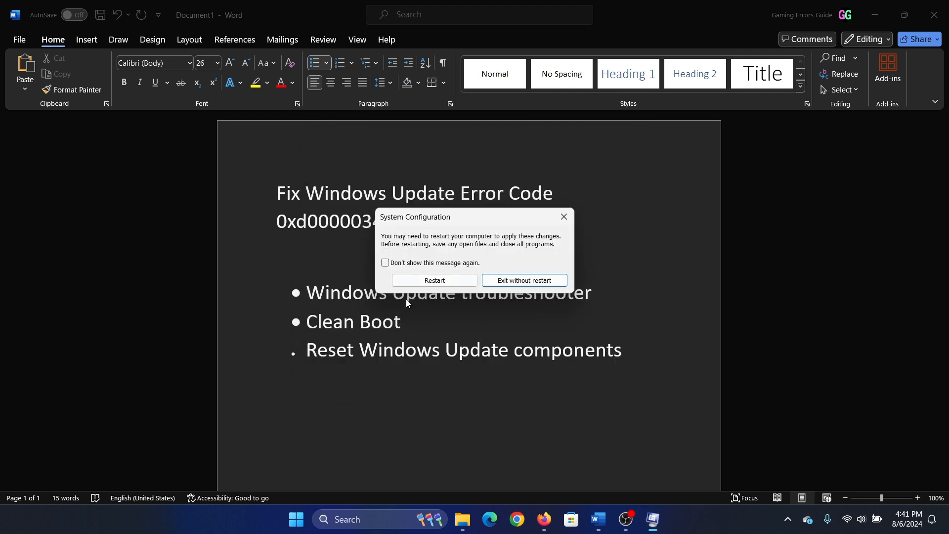
left_click(524, 279)
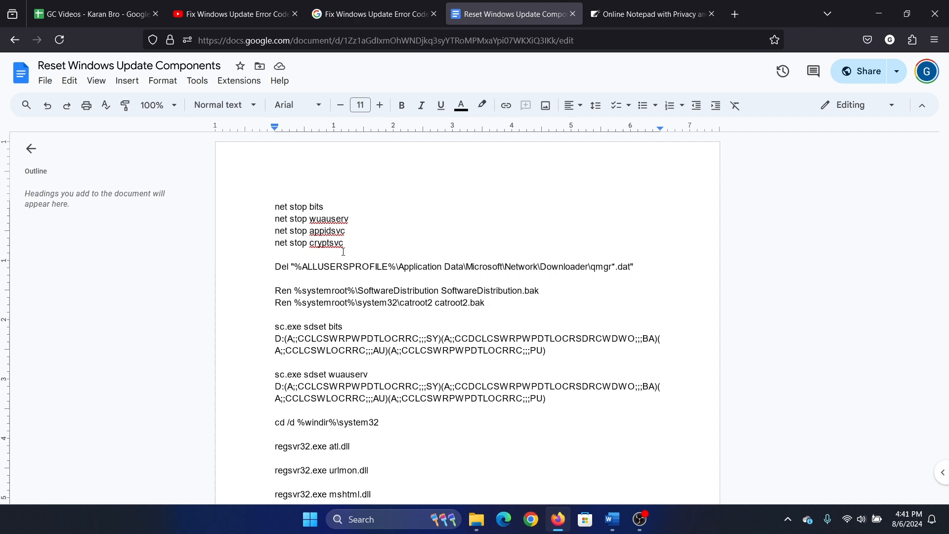
Step: Select the entire Reset Windows Update Components script and search the taskbar for 'command Prompt'
key("ctrl+a")
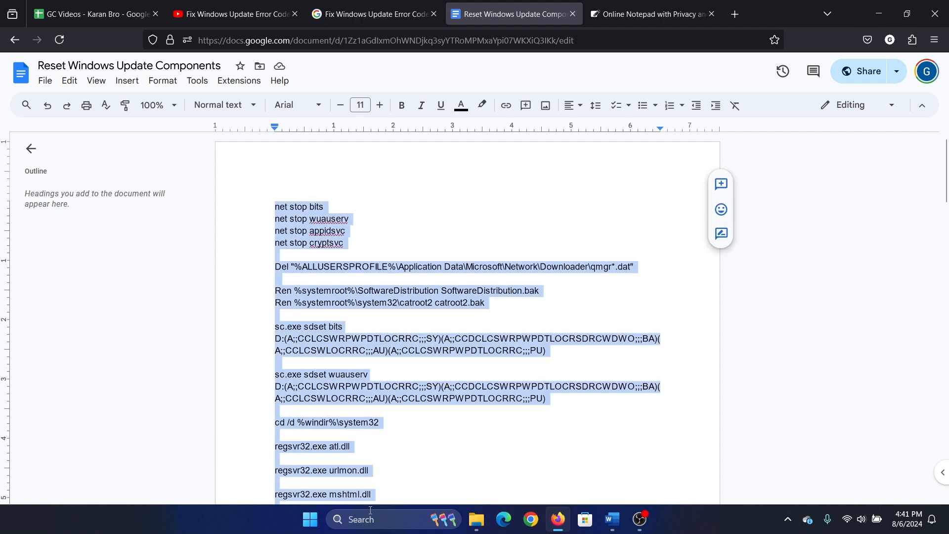
type("command Prompt")
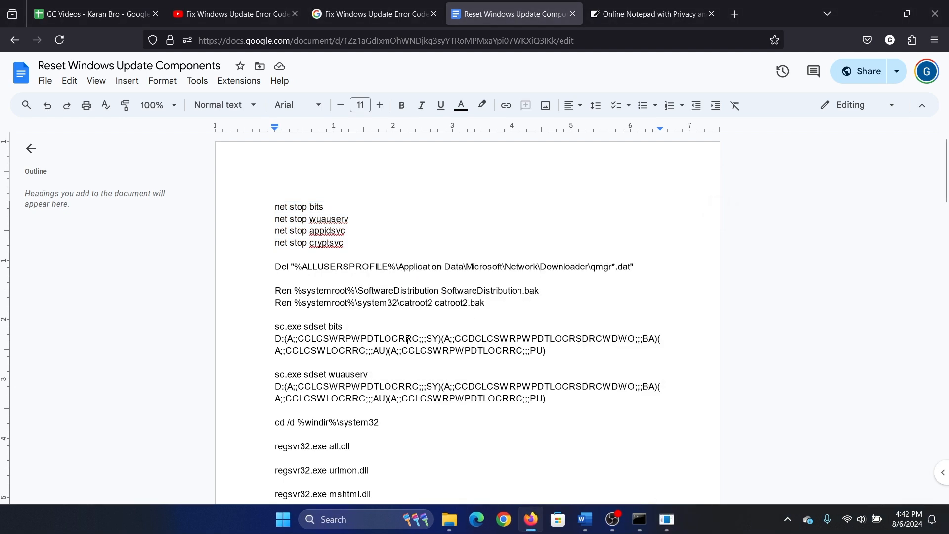
Step: Review the script down to the closing net start commands and return to the Word fix outline
scroll("down", 3)
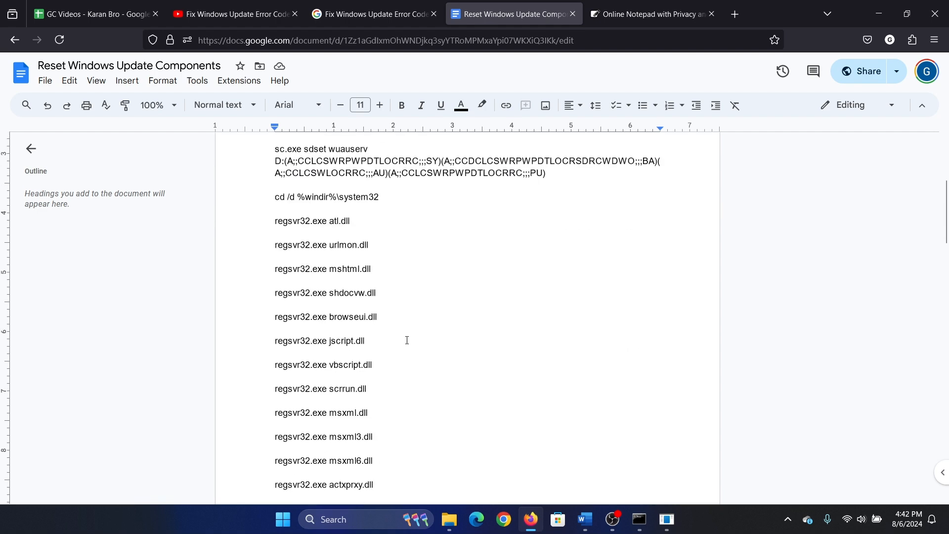
scroll("down", 3)
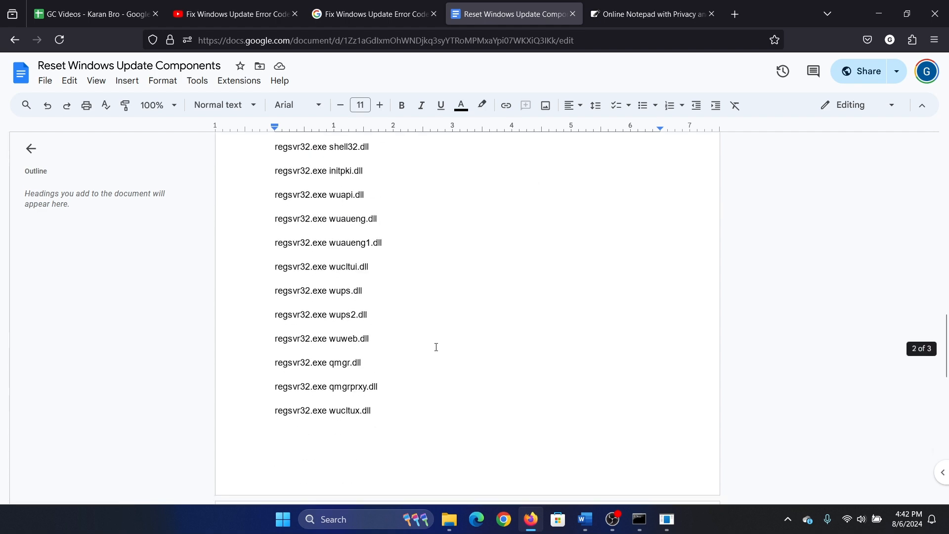
scroll("down", 3)
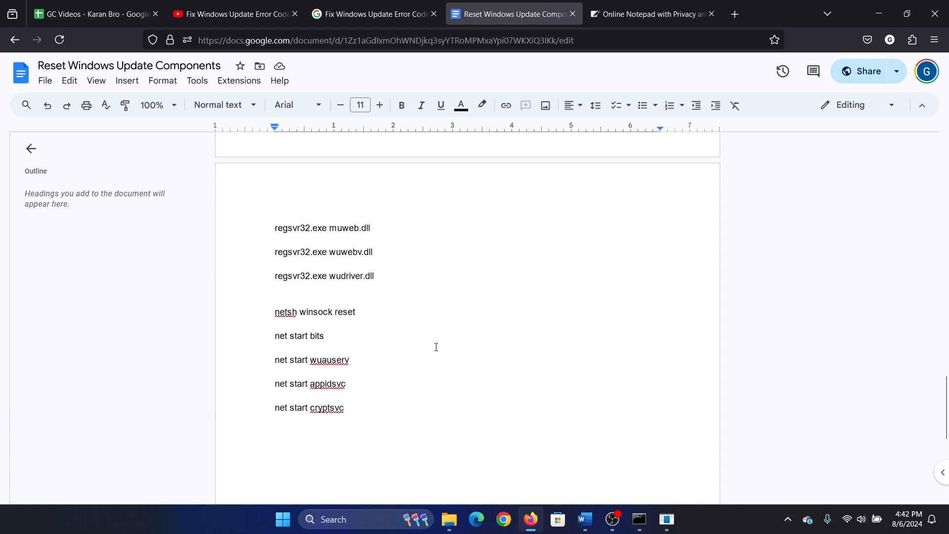
mouse_move(456, 400)
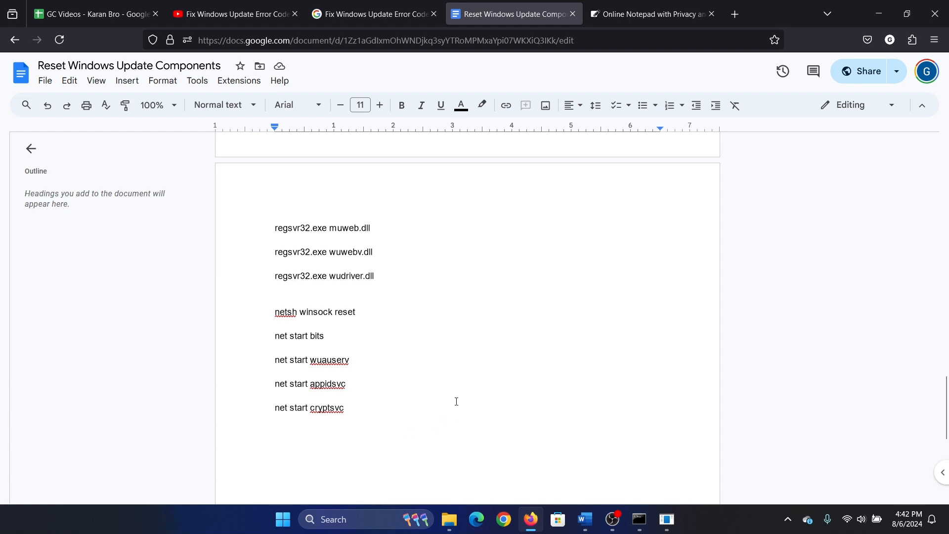
mouse_move(441, 140)
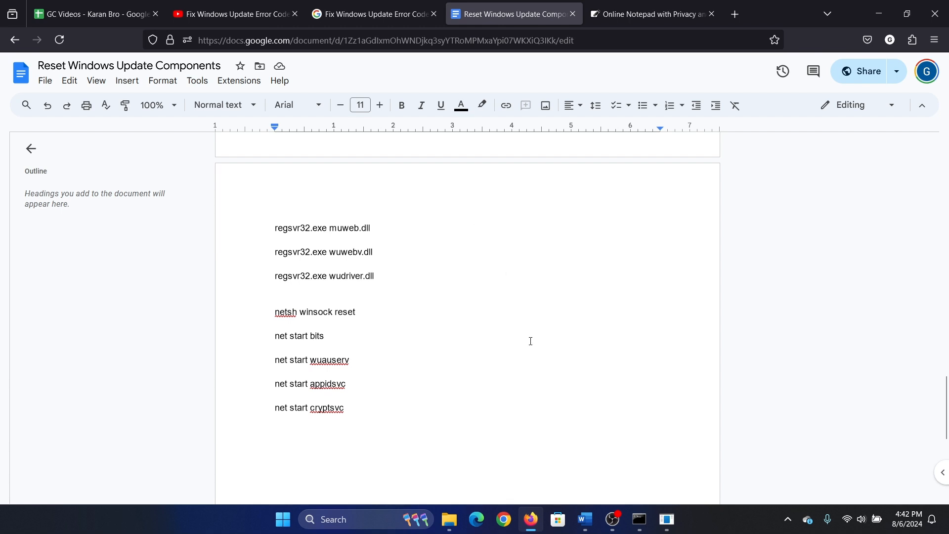
left_click(583, 519)
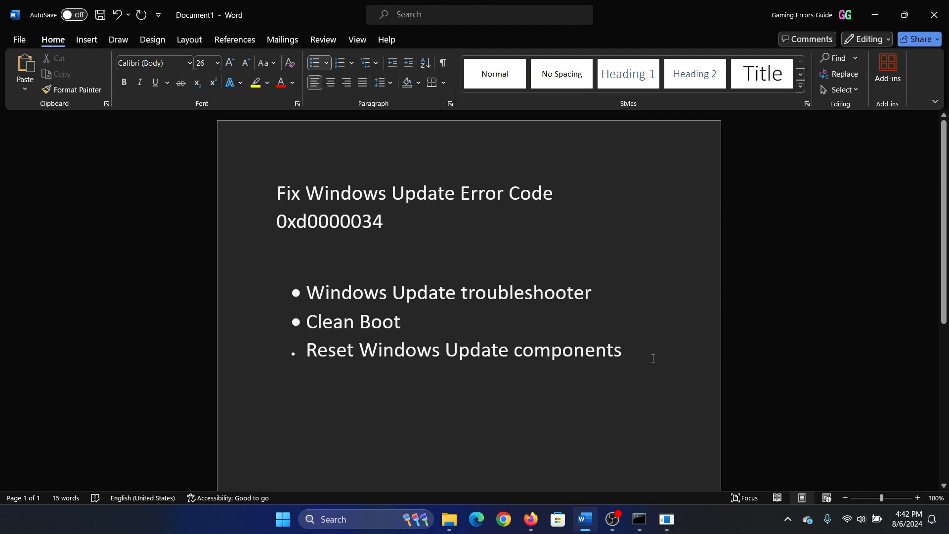
left_click(628, 350)
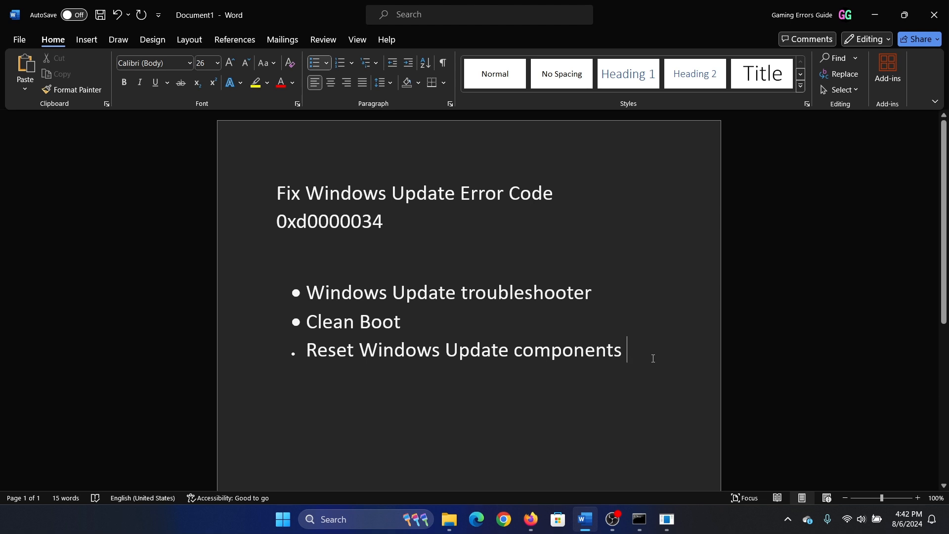